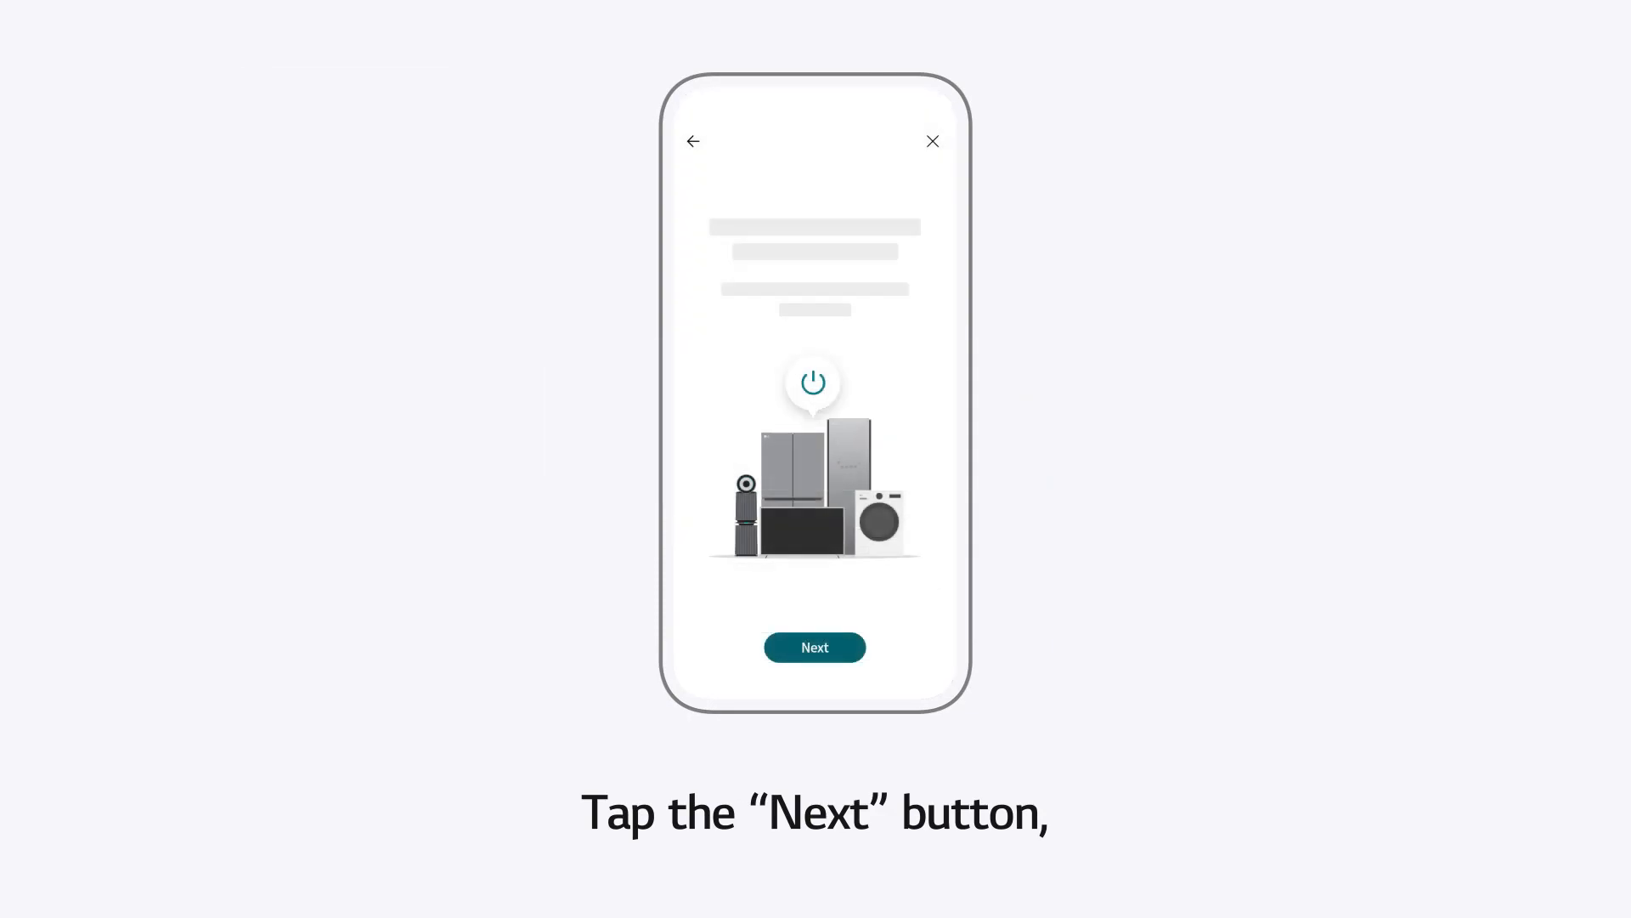
# Continue past the appliance power-on instructions to the product list
pyautogui.click(814, 647)
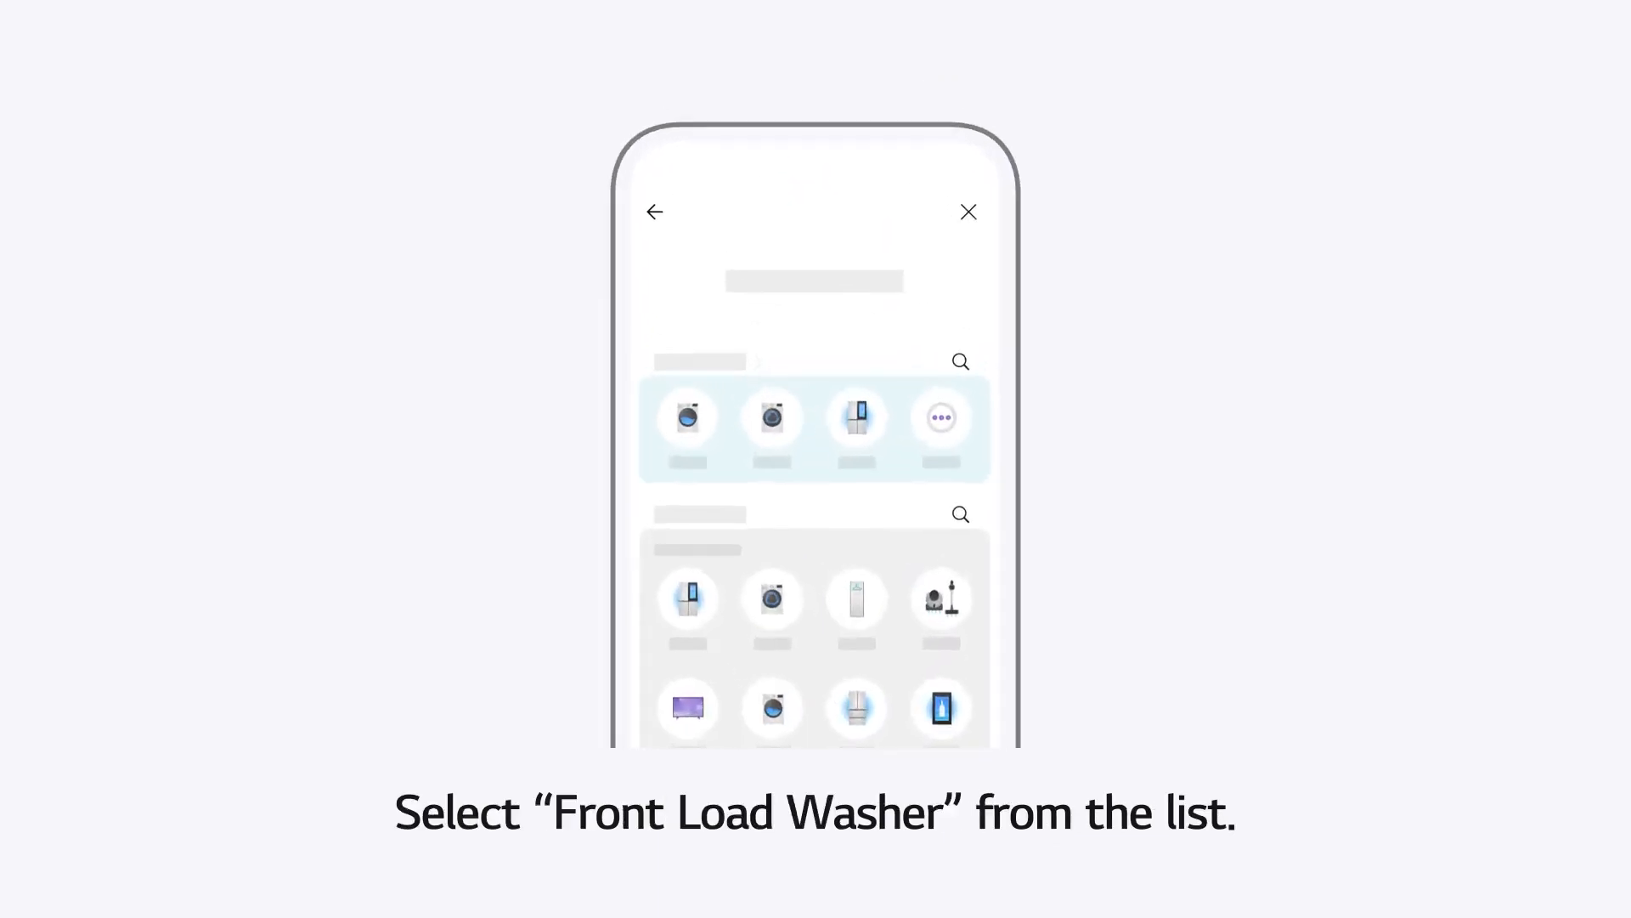
# Select Front Load Washer from the product type list
pyautogui.scroll(-3)
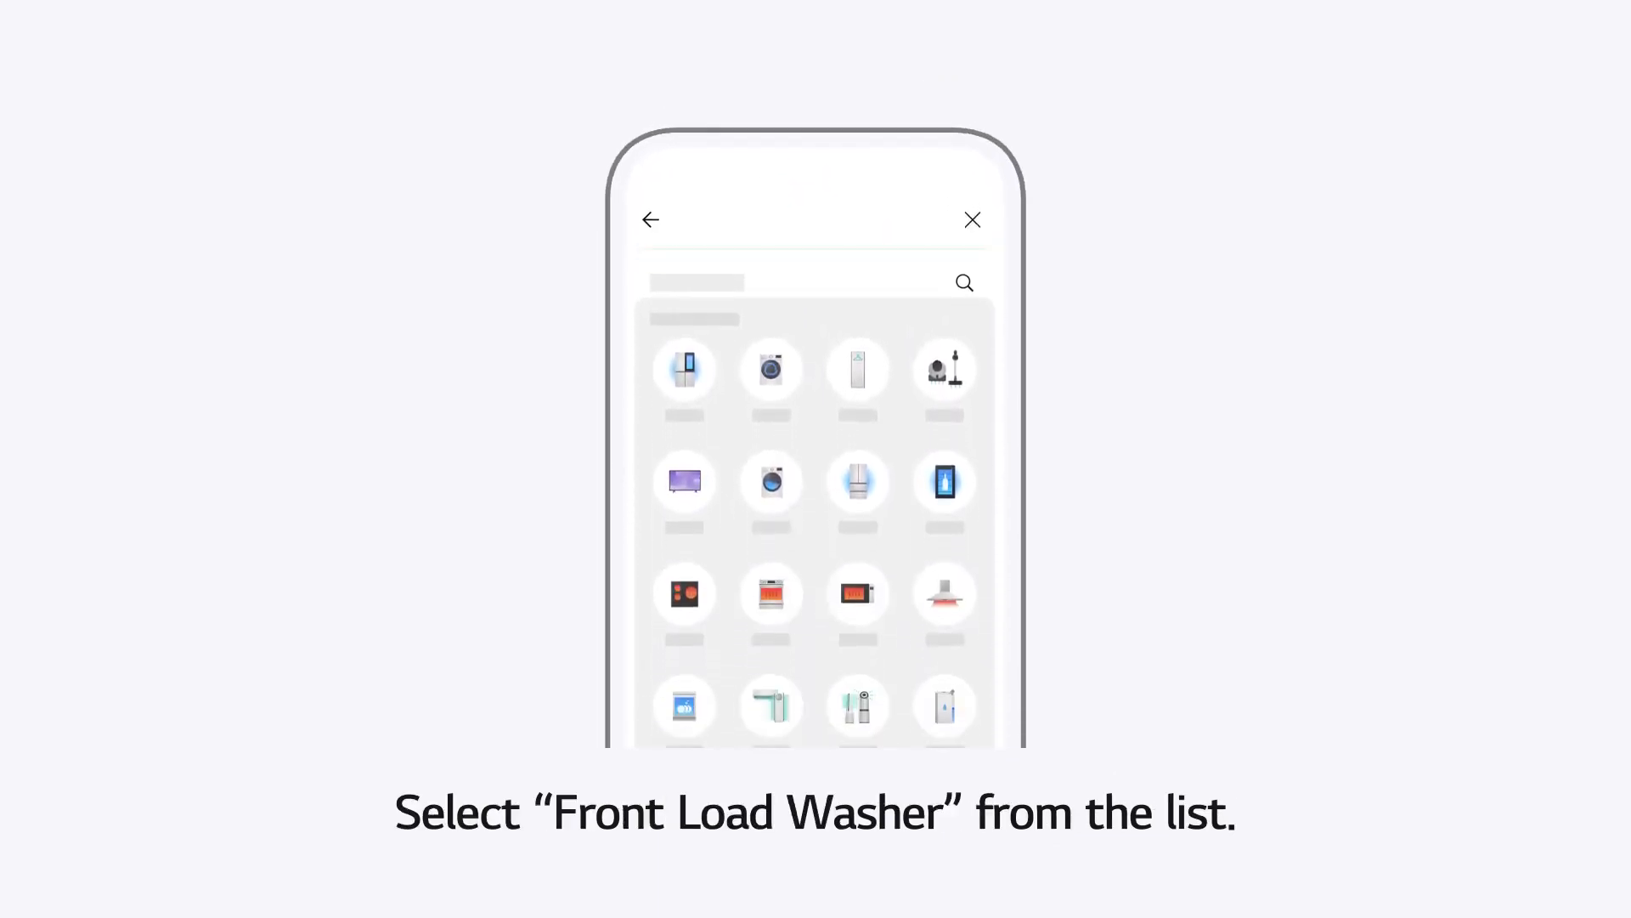
pyautogui.click(769, 481)
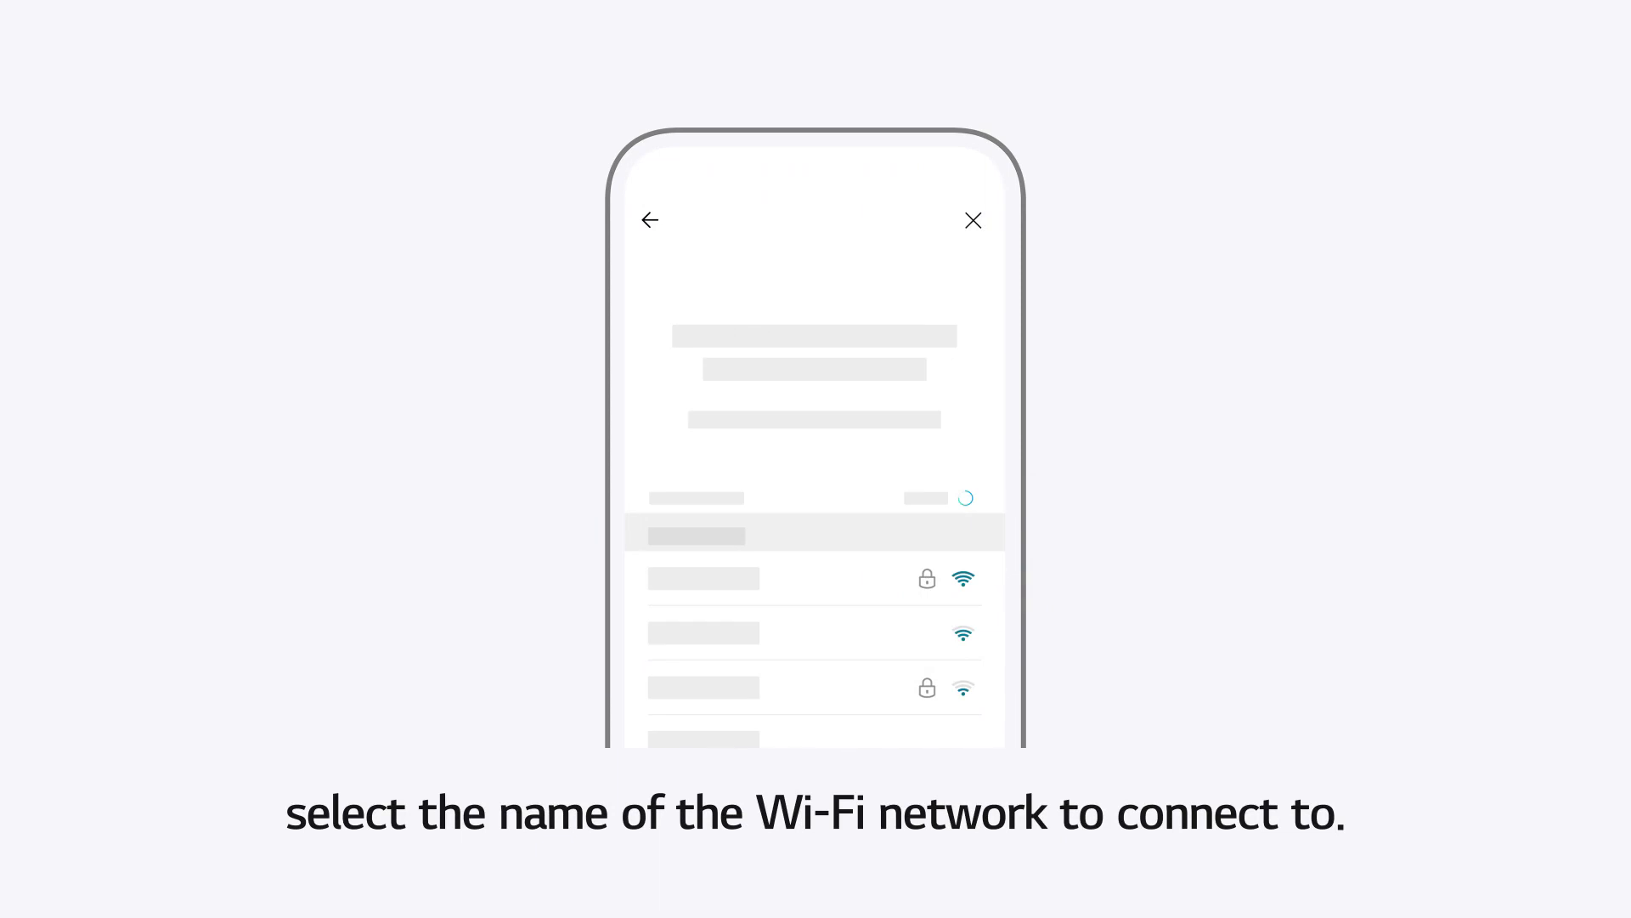
# Join the washer to the chosen Wi-Fi network with its password
pyautogui.click(812, 578)
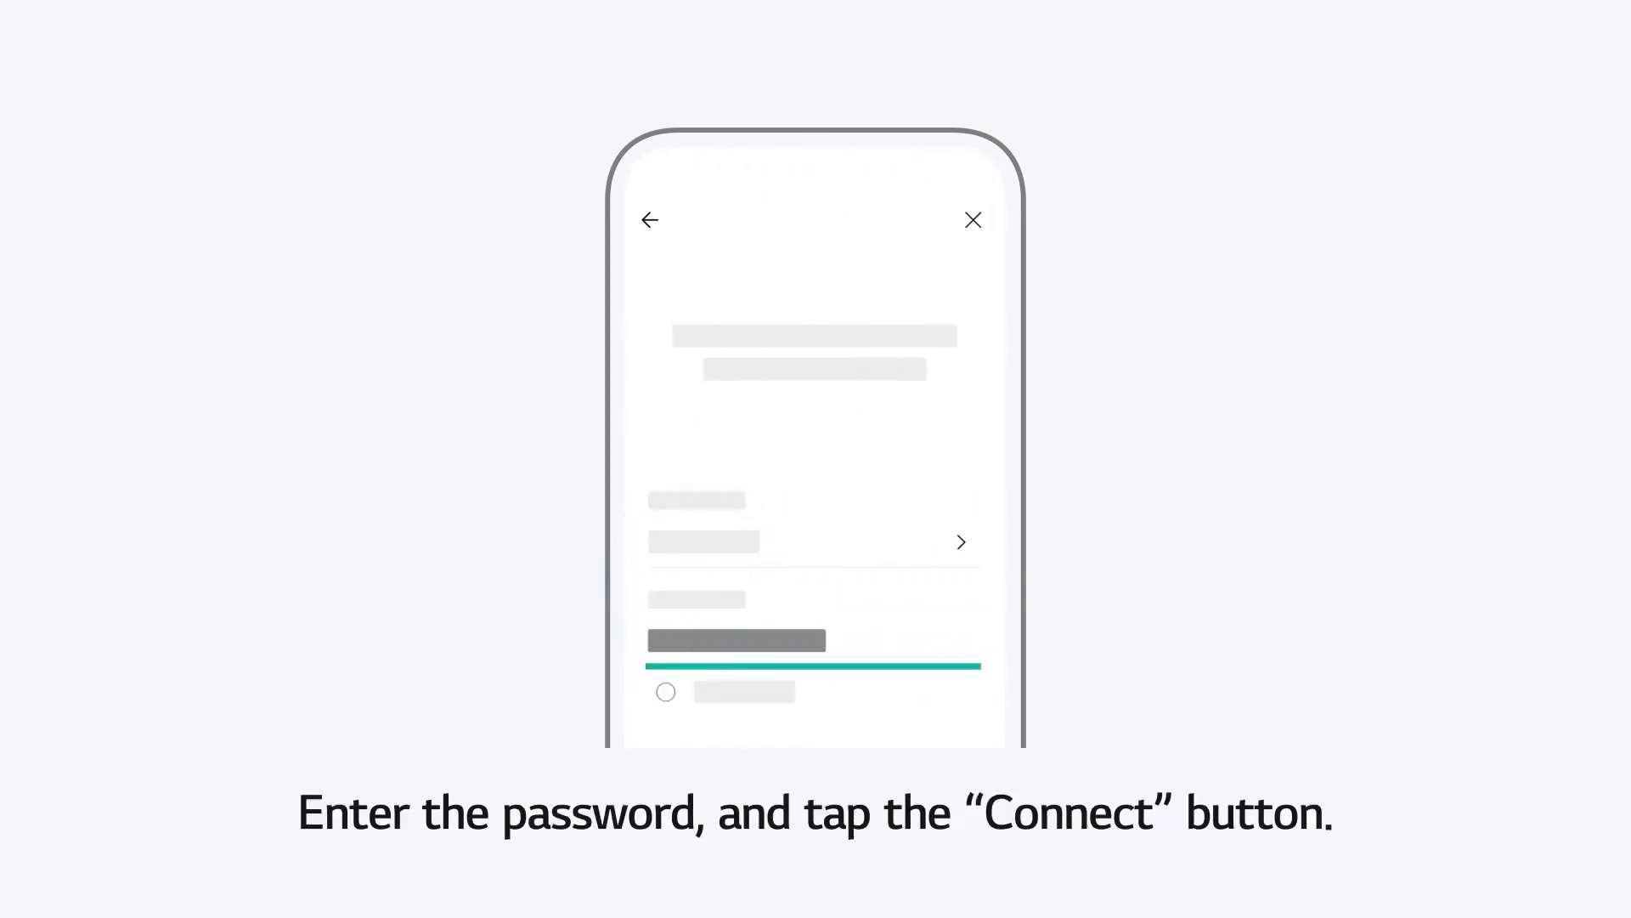
pyautogui.write('password')
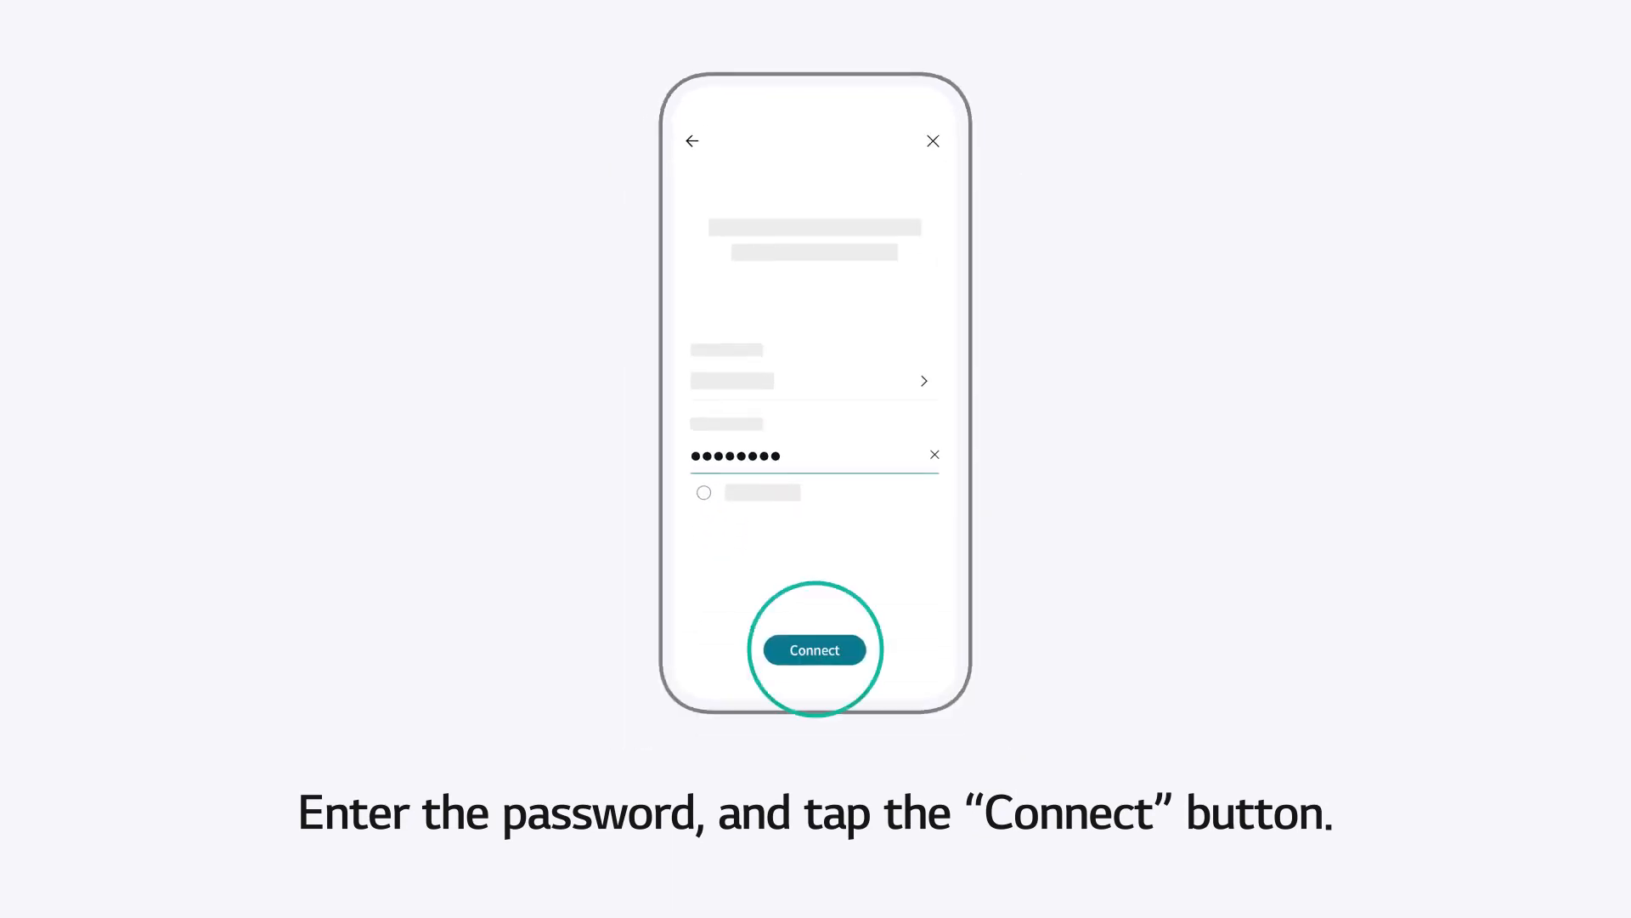
pyautogui.click(815, 649)
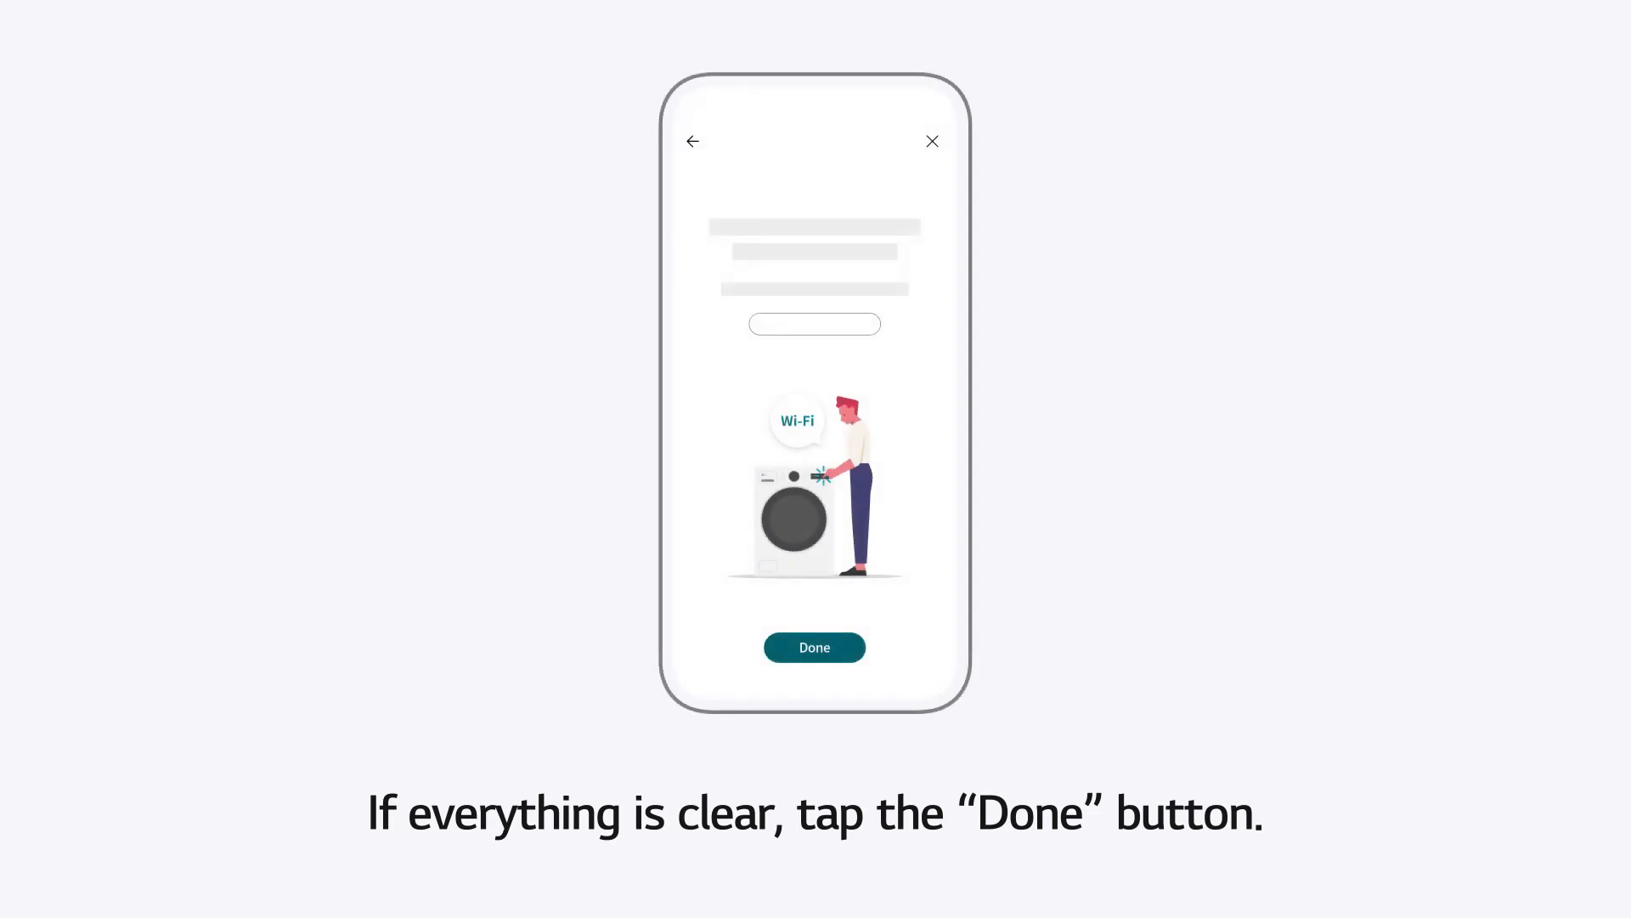
# Confirm completion of the washer's Wi-Fi setup to show its product card
pyautogui.click(814, 646)
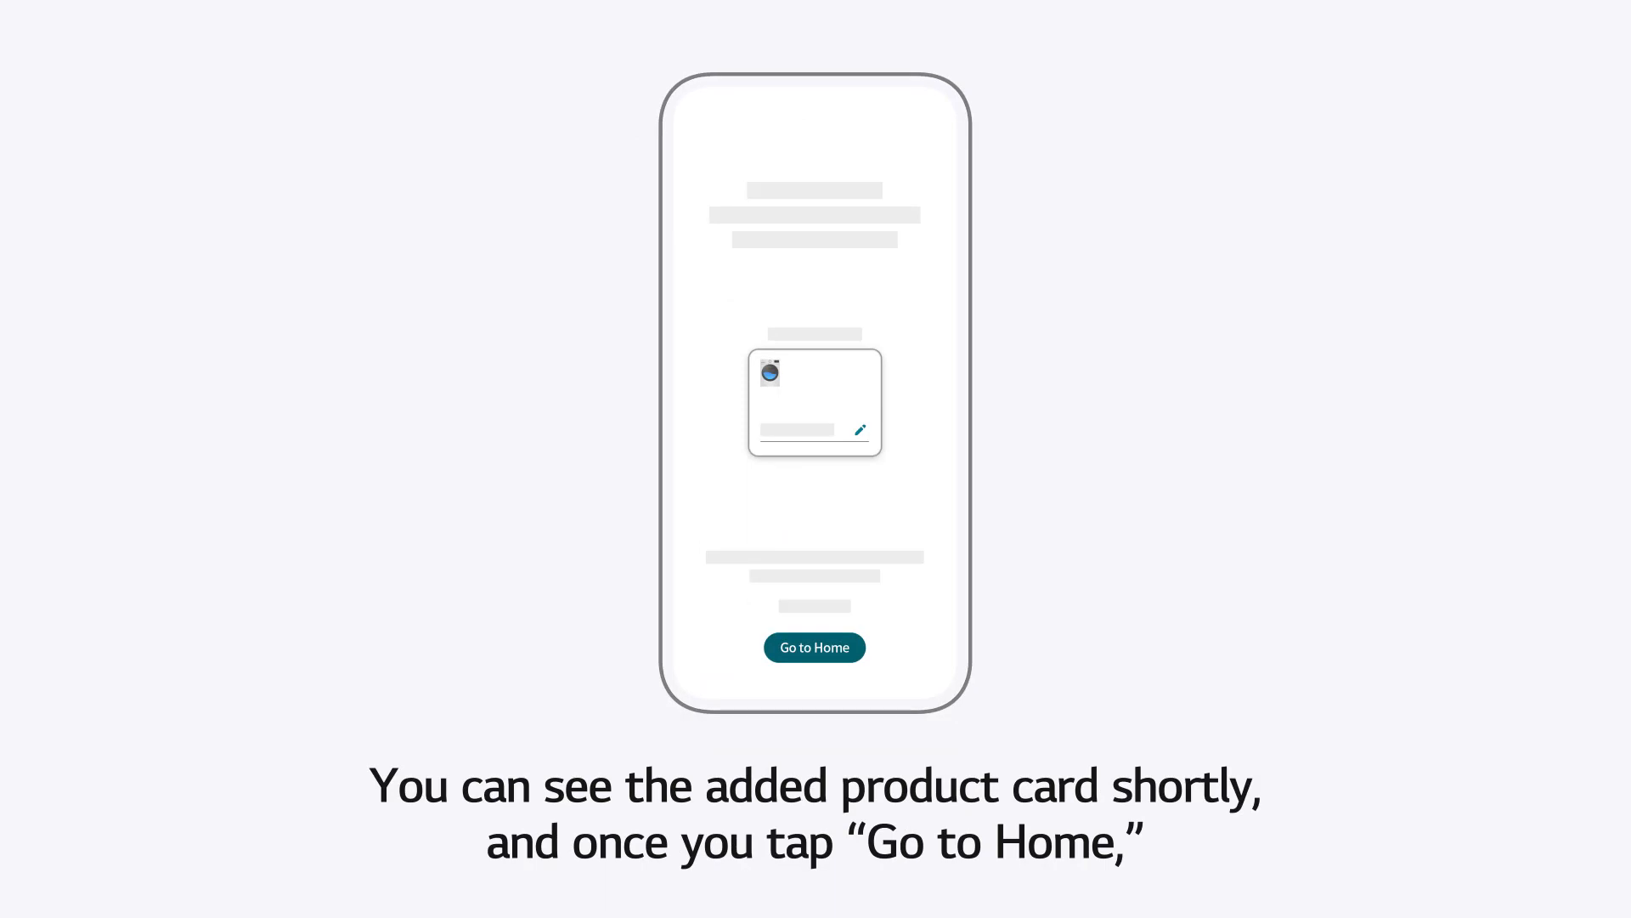
# Go to the Home screen showing the new Front Load Washer
pyautogui.click(815, 647)
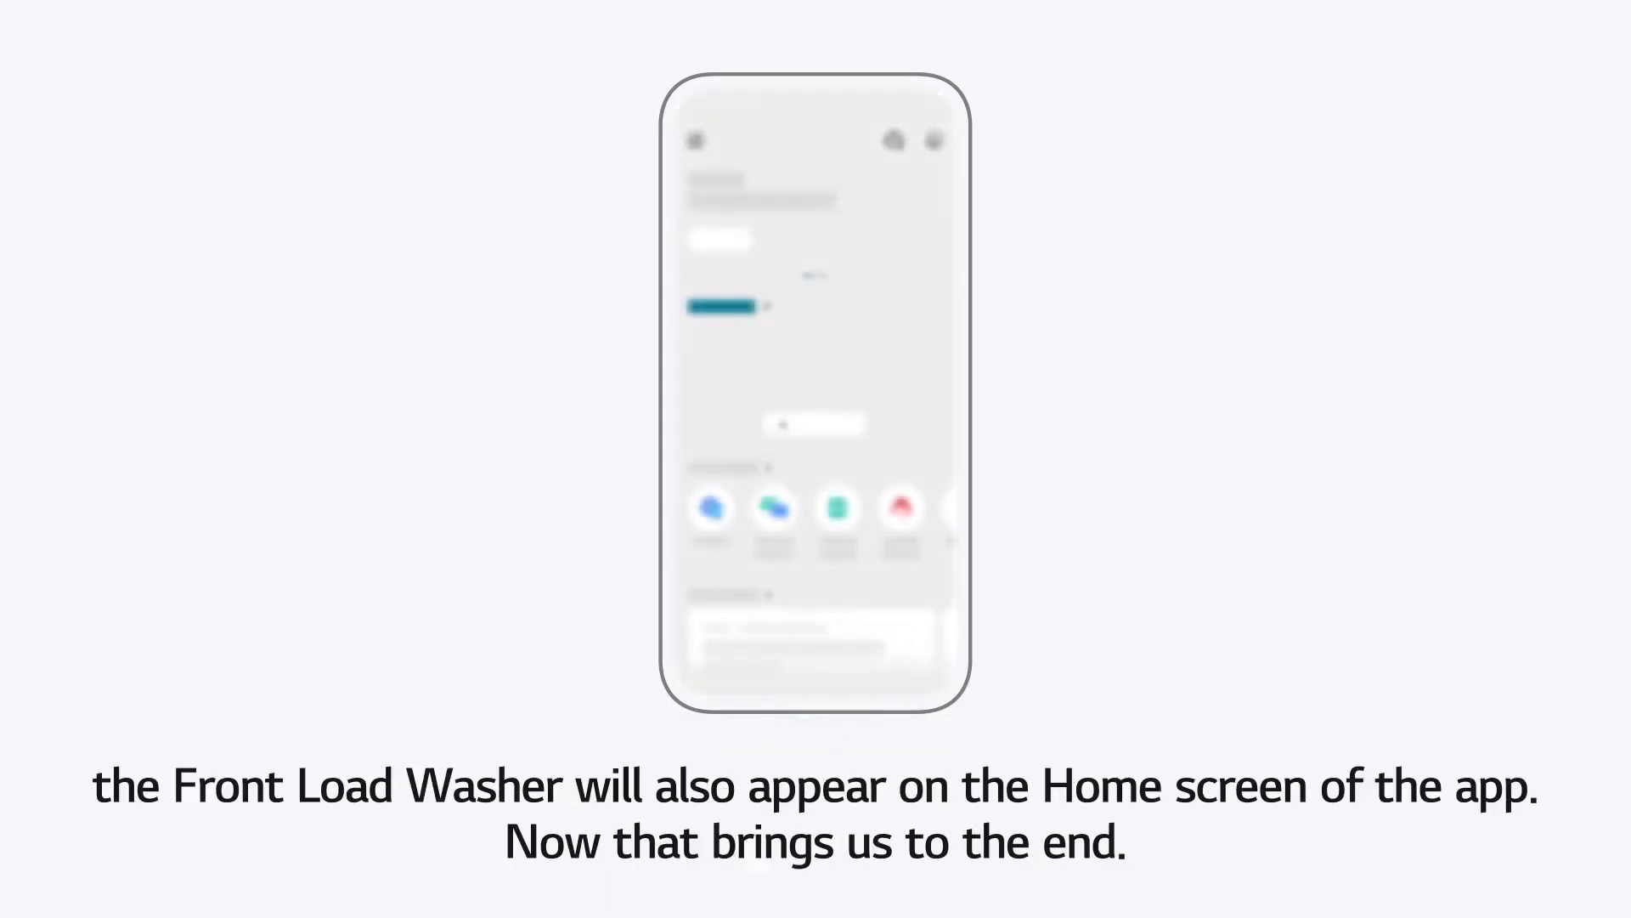